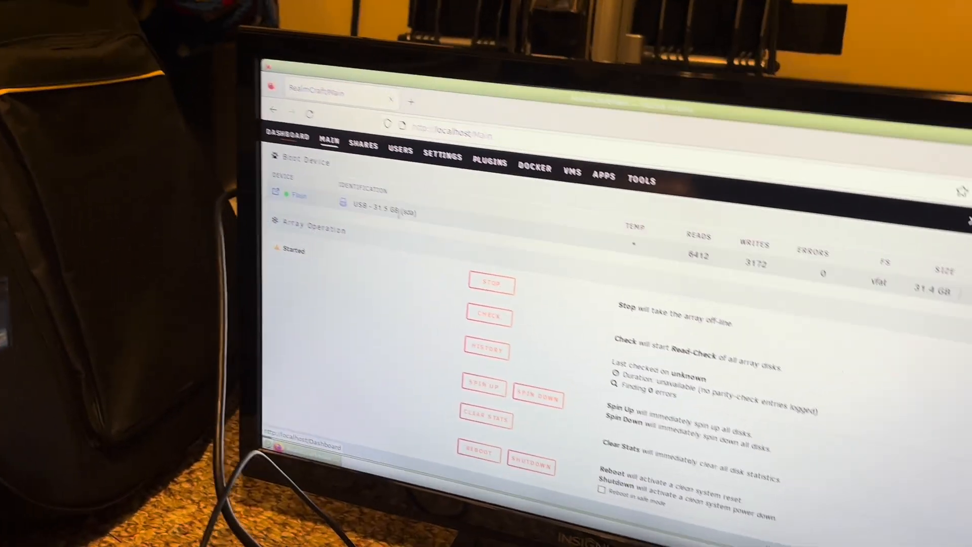
Step: Show the Dashboard overview of the RealmCraft server with the array started
{"action": "scroll", "scroll_direction": "up", "scroll_amount": 3}
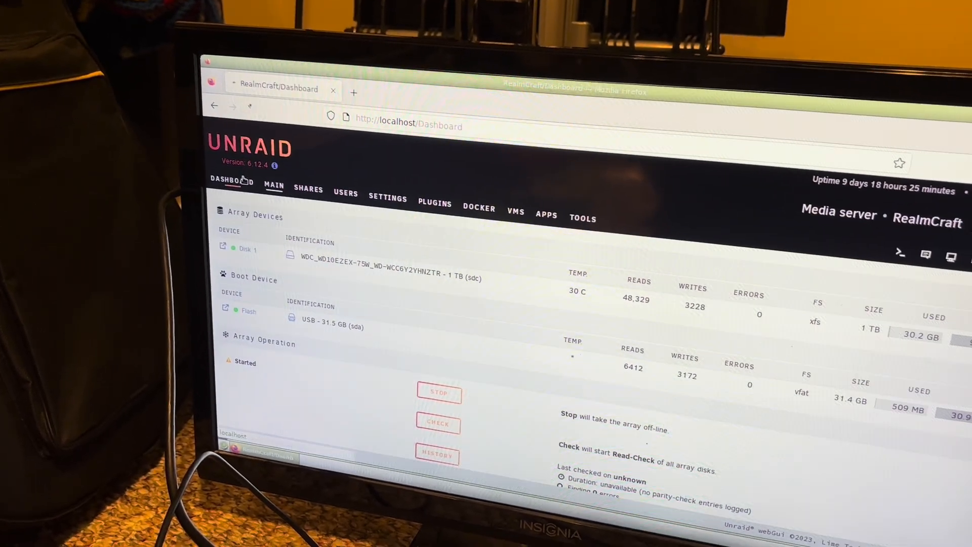
{"action": "left_click", "coordinate": [231, 180]}
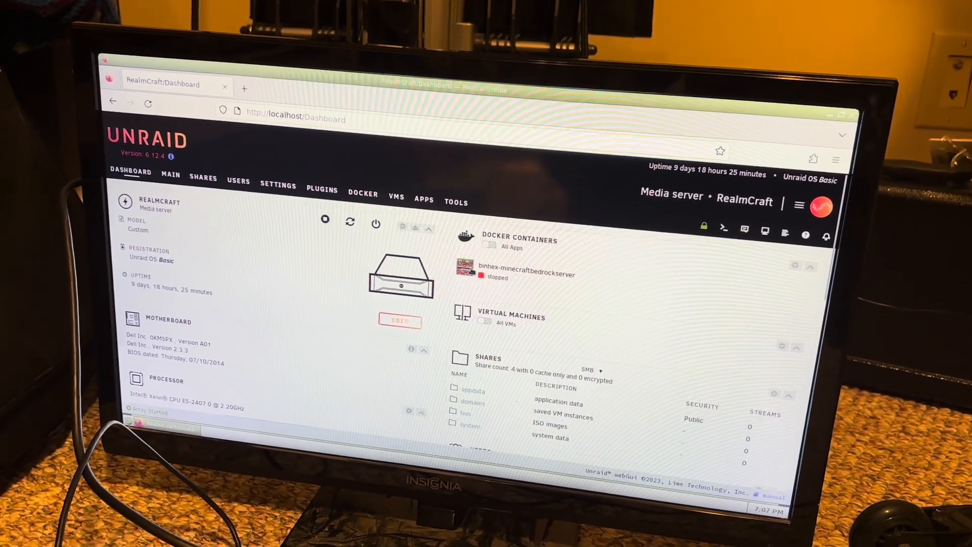
Step: Stop the array from the Main page and confirm taking it off-line
{"action": "left_click", "coordinate": [170, 176]}
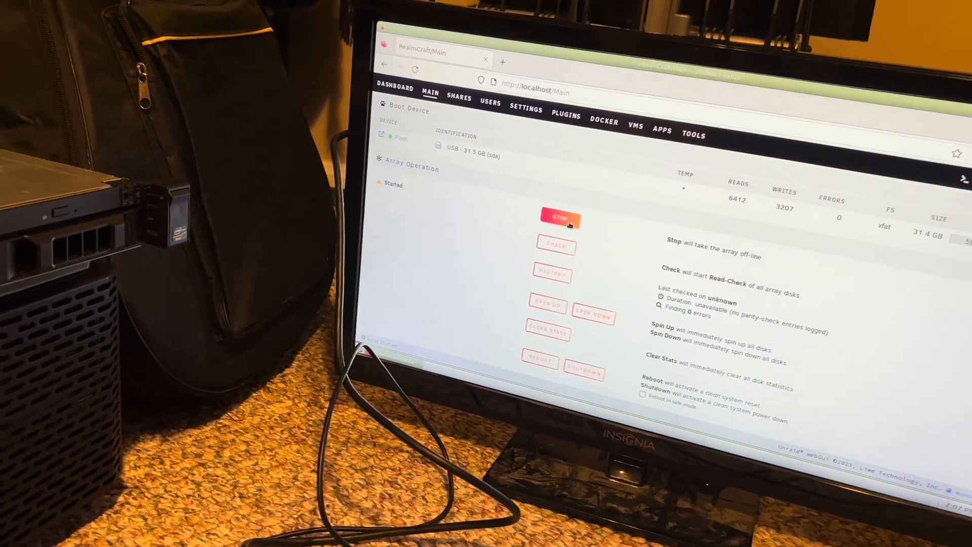
{"action": "left_click", "coordinate": [559, 218]}
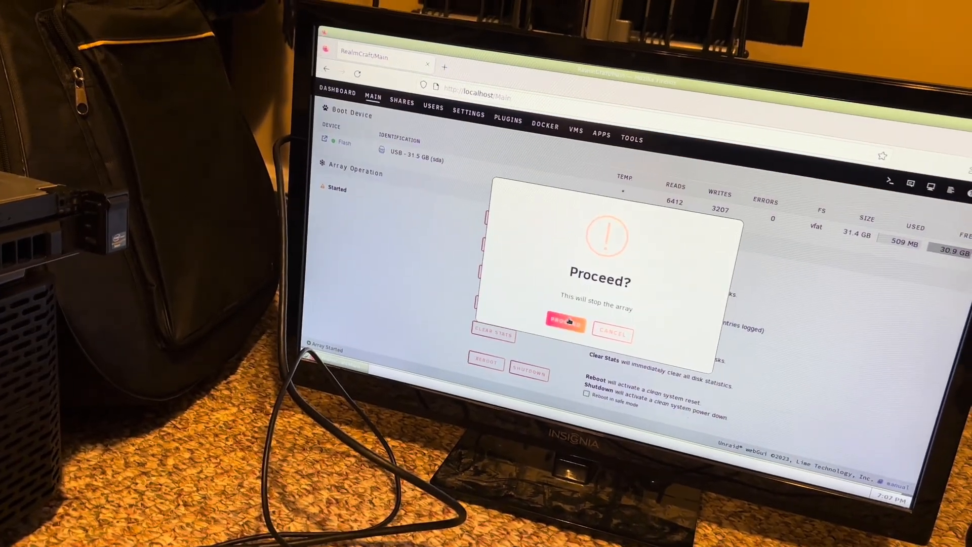
{"action": "left_click", "coordinate": [564, 322]}
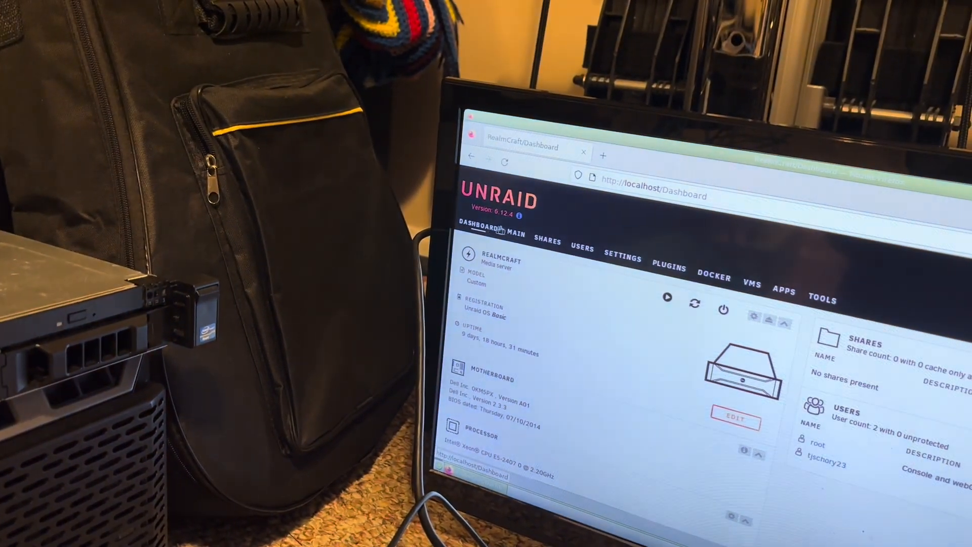
Step: Review the array device assignments on the Main page, where Disk 1 is missing
{"action": "left_click", "coordinate": [509, 234]}
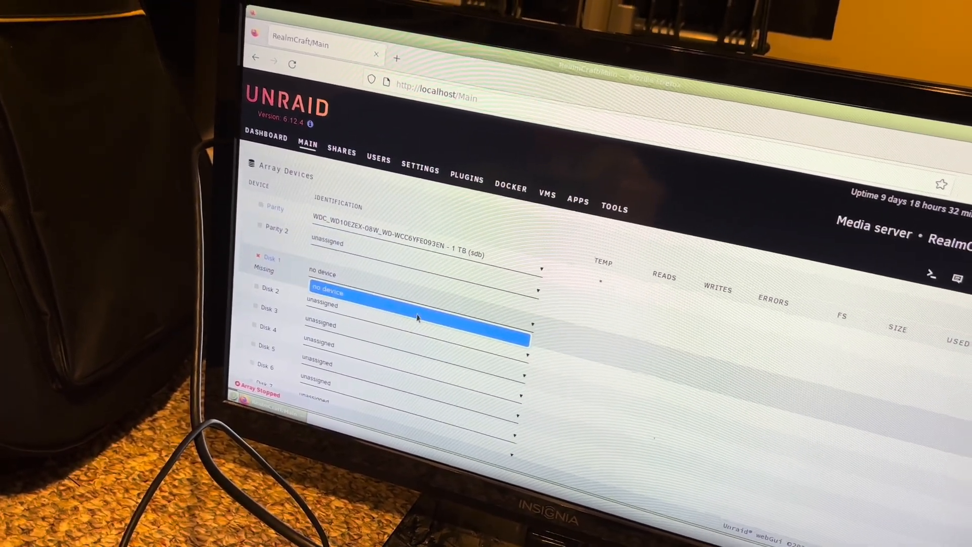
{"action": "scroll", "scroll_direction": "down", "scroll_amount": 3}
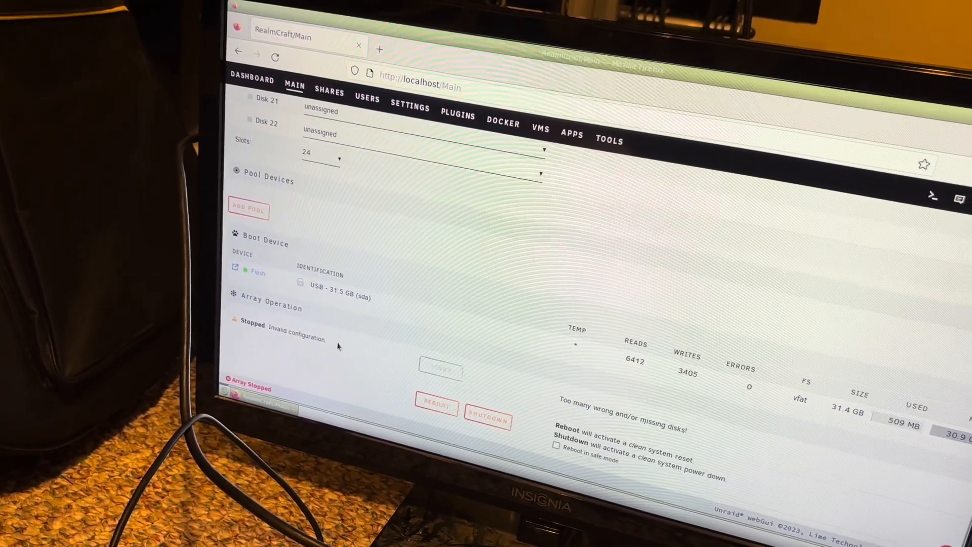
{"action": "scroll", "scroll_direction": "up", "scroll_amount": 3}
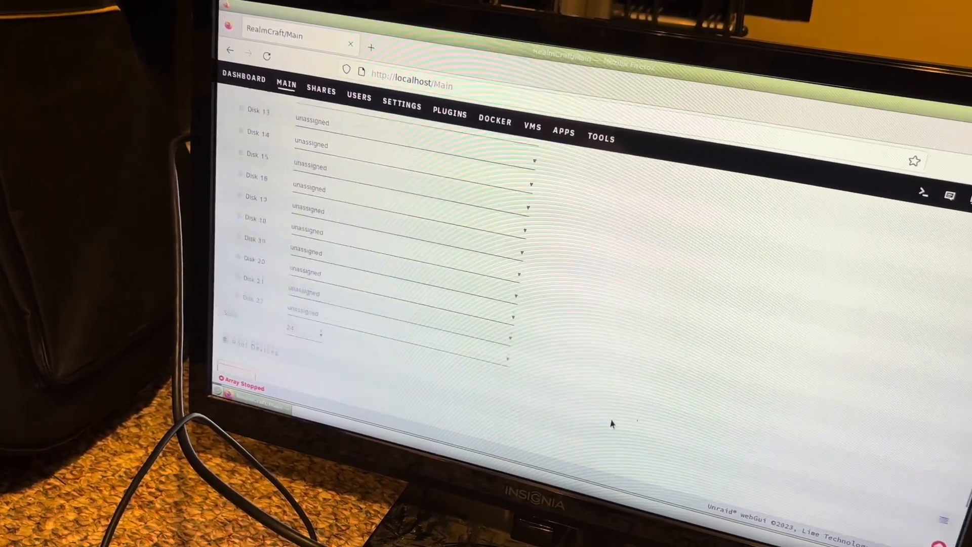
{"action": "scroll", "scroll_direction": "up", "scroll_amount": 3}
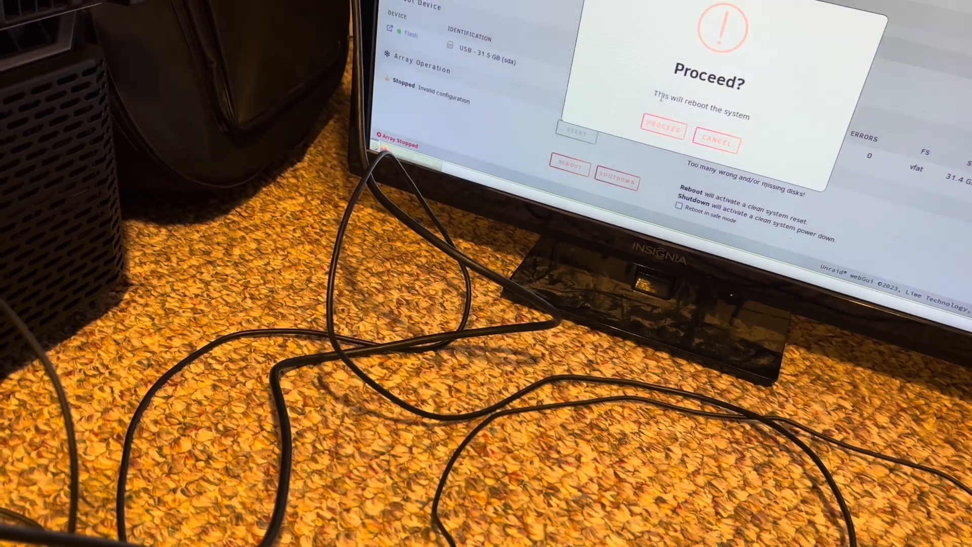
Step: Confirm rebooting the server from Array Operation
{"action": "left_click", "coordinate": [662, 129]}
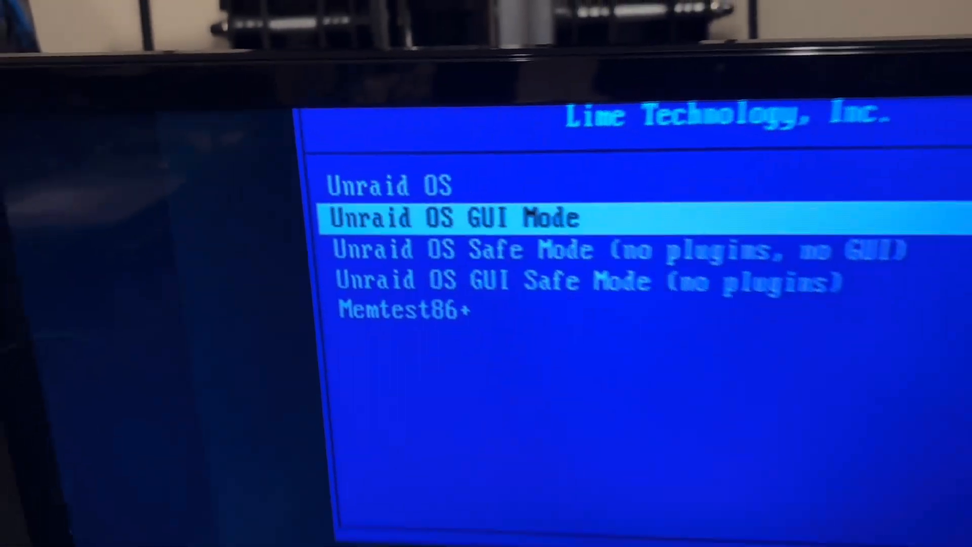
Step: Boot Unraid OS in GUI Mode from the boot menu
{"action": "key", "text": "Return"}
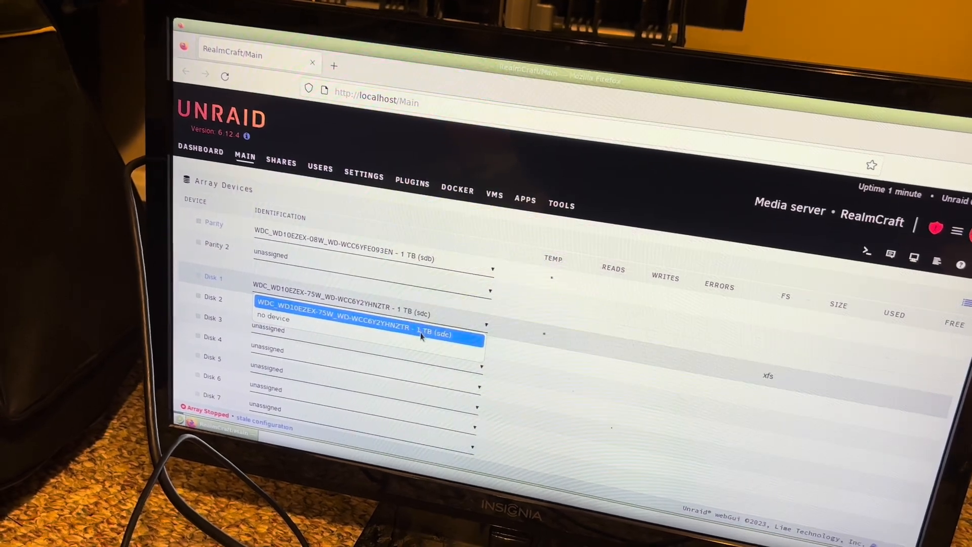
Step: Assign the WDC 1 TB (sdb) drive to the Parity slot of the stopped array
{"action": "scroll", "scroll_direction": "down", "scroll_amount": 3}
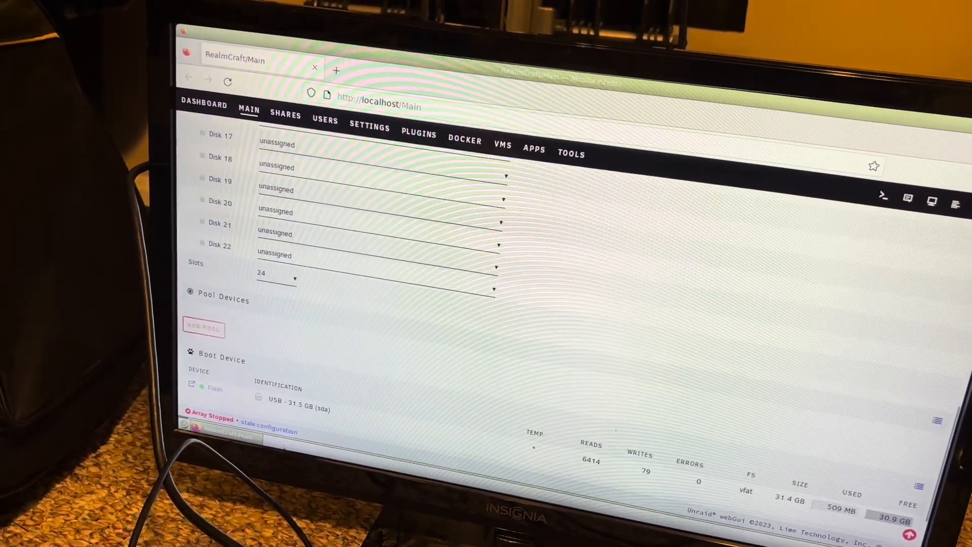
{"action": "scroll", "scroll_direction": "down", "scroll_amount": 3}
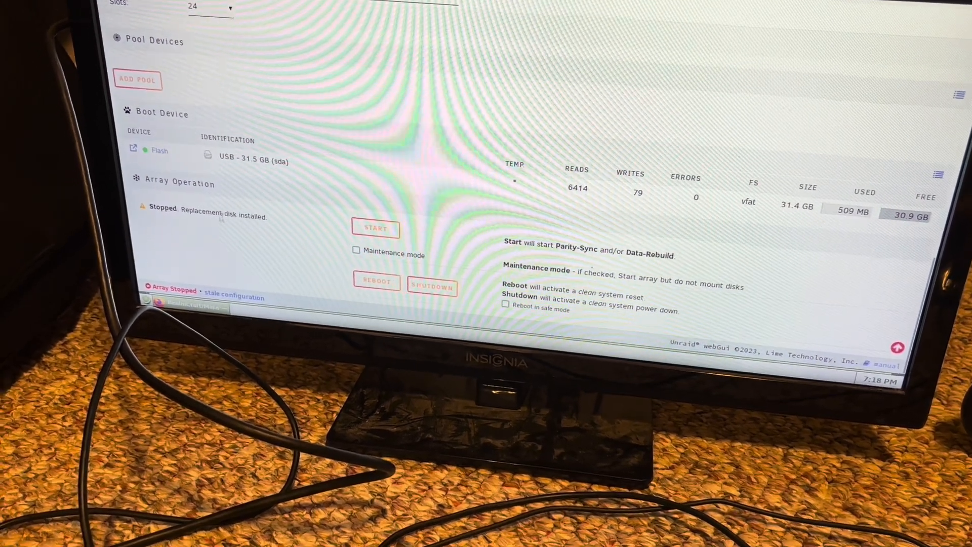
{"action": "scroll", "scroll_direction": "up", "scroll_amount": 3}
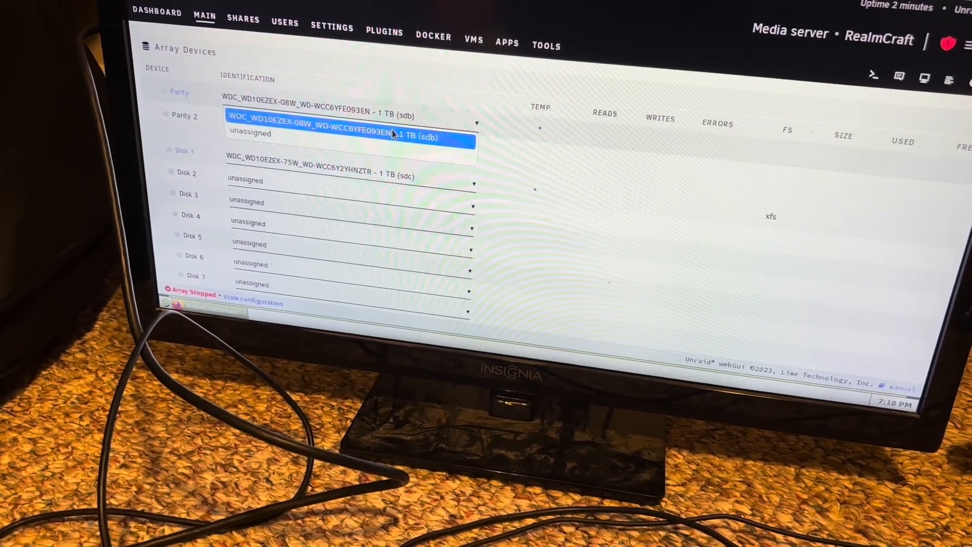
{"action": "left_click", "coordinate": [250, 131]}
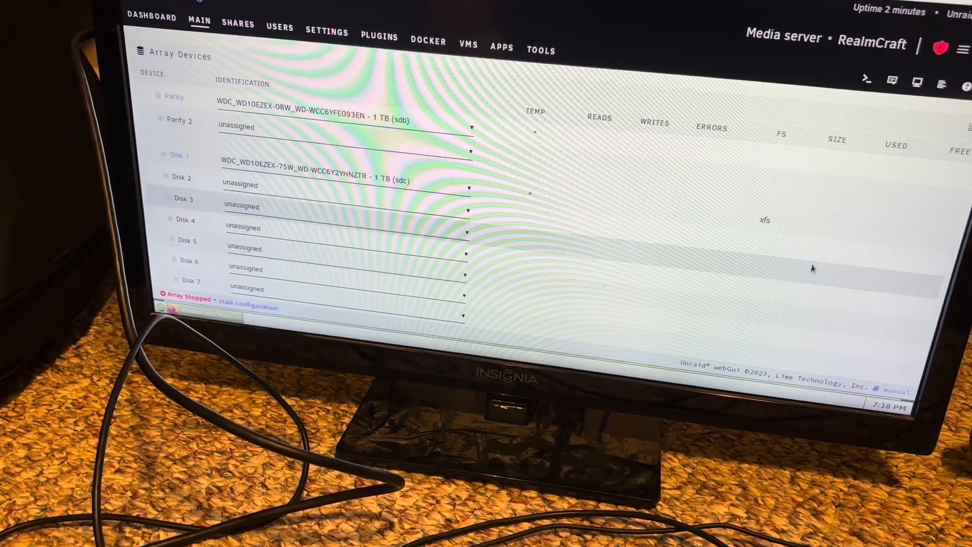
{"action": "scroll", "scroll_direction": "down", "scroll_amount": 3}
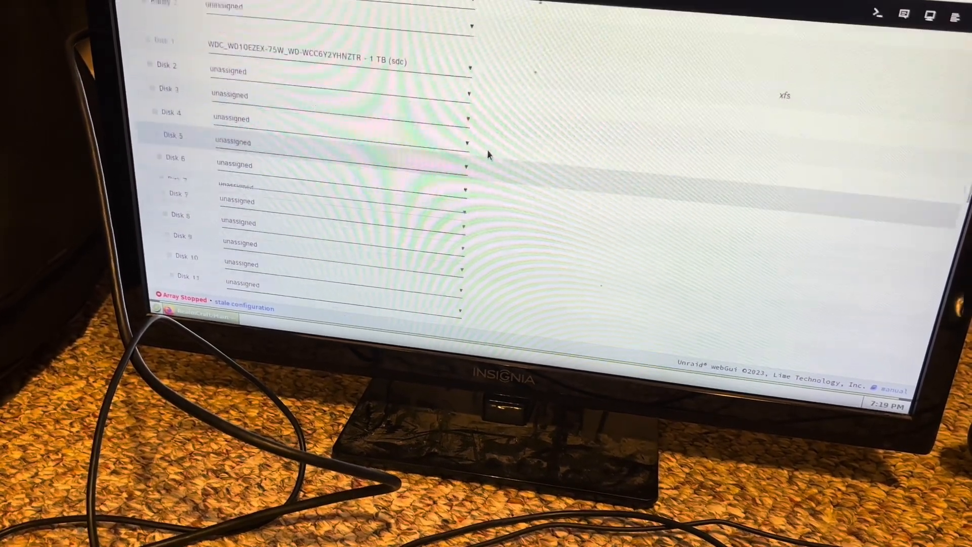
{"action": "scroll", "scroll_direction": "down", "scroll_amount": 3}
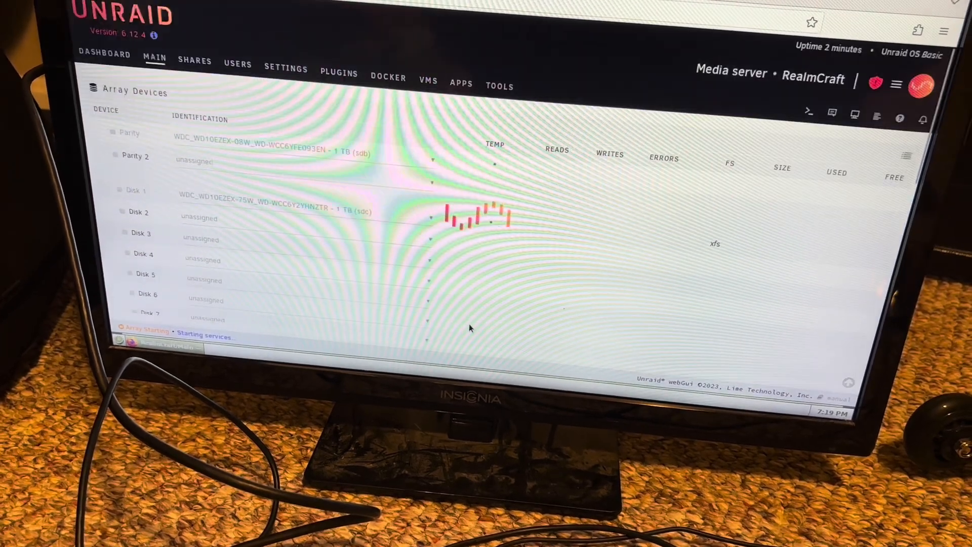
Step: Scroll to Array Operation to start the array and begin the Parity-Sync
{"action": "scroll", "scroll_direction": "down", "scroll_amount": 3}
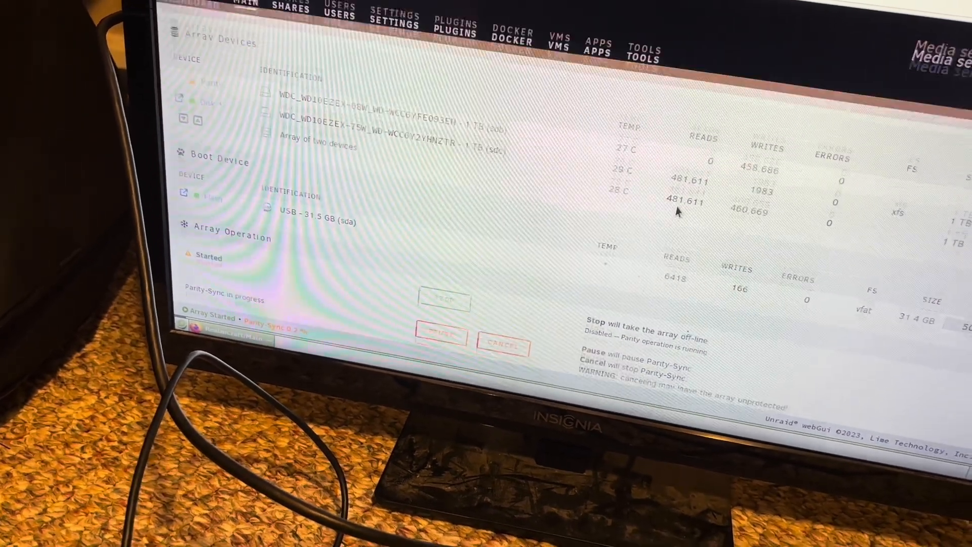
{"action": "scroll", "scroll_direction": "down", "scroll_amount": 3}
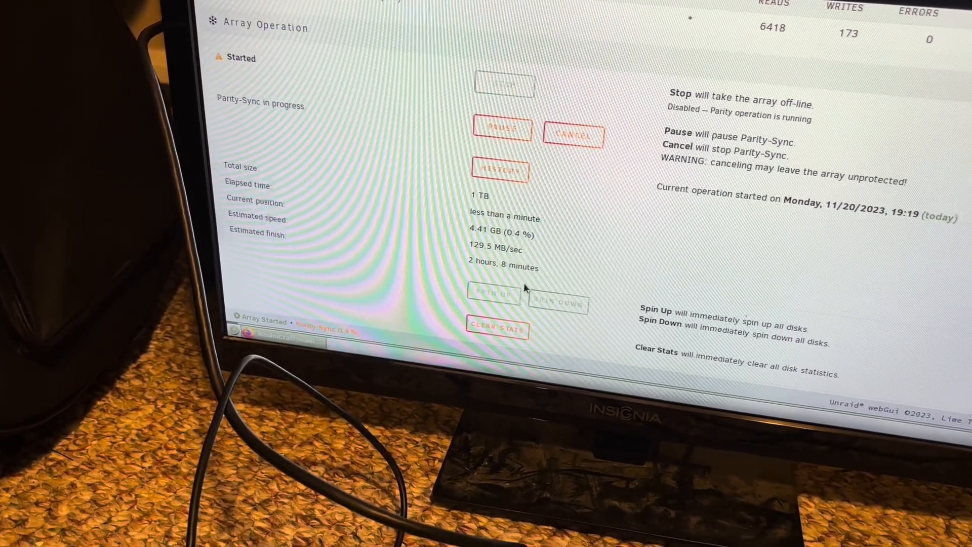
{"action": "scroll", "scroll_direction": "down", "scroll_amount": 3}
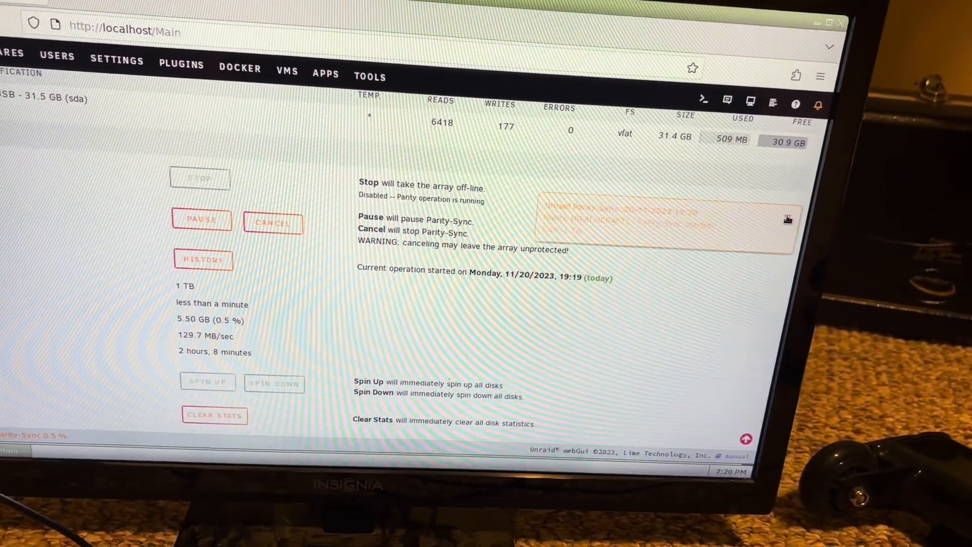
{"action": "scroll", "scroll_direction": "up", "scroll_amount": 3}
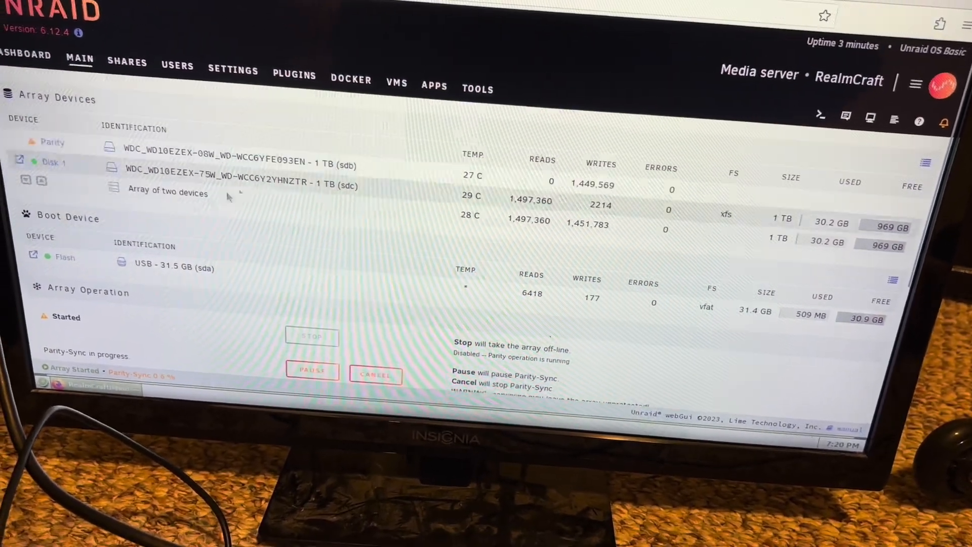
{"action": "scroll", "scroll_direction": "down", "scroll_amount": 3}
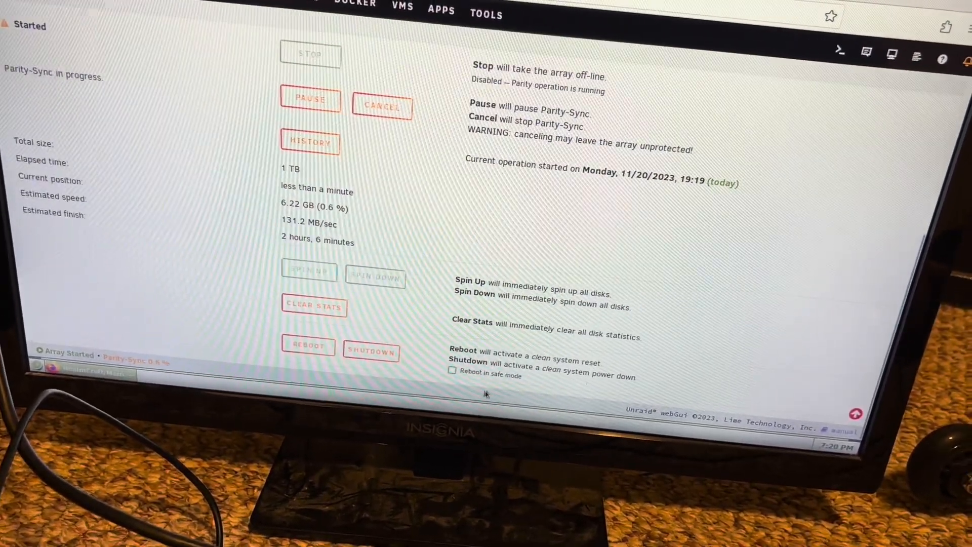
{"action": "scroll", "scroll_direction": "up", "scroll_amount": 3}
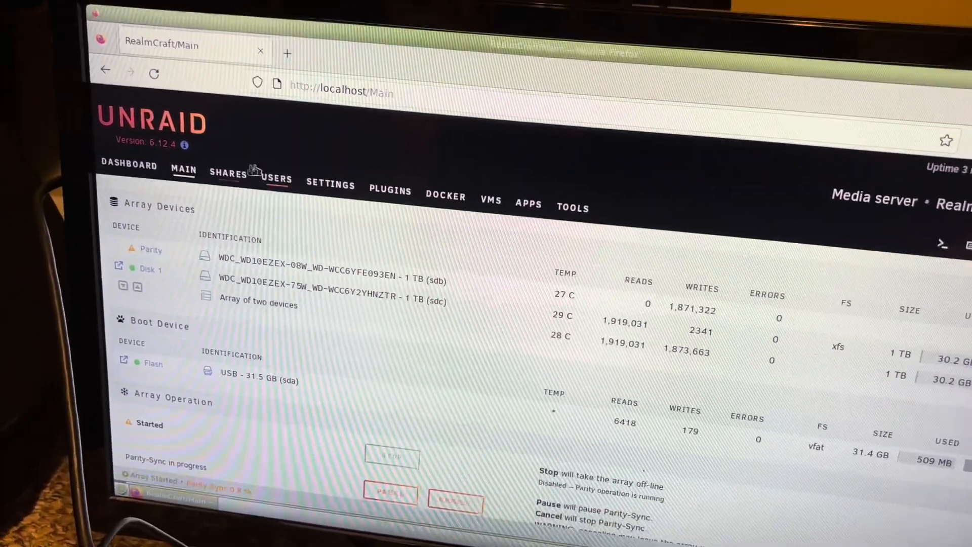
Step: Visit Disk Settings under Settings, then go to the Plugins page
{"action": "left_click", "coordinate": [330, 185]}
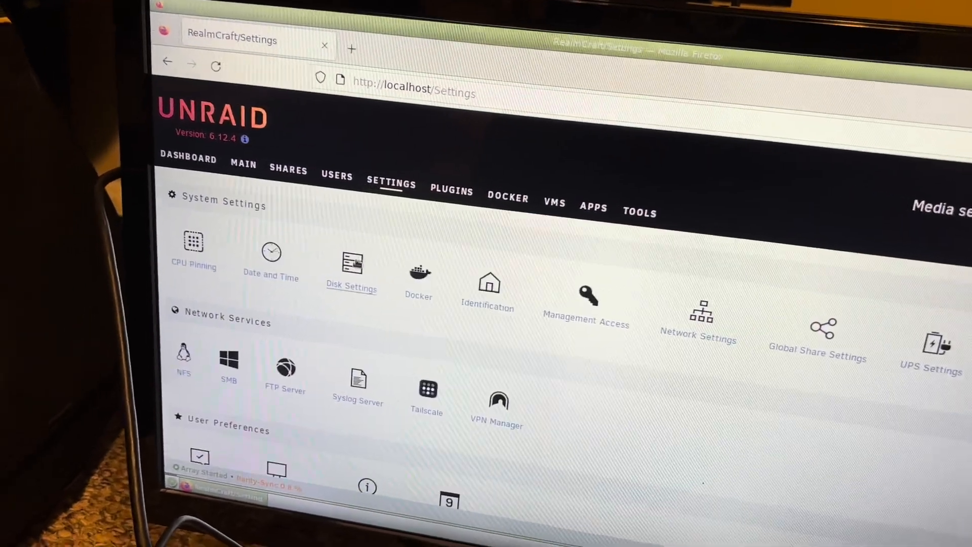
{"action": "left_click", "coordinate": [351, 260]}
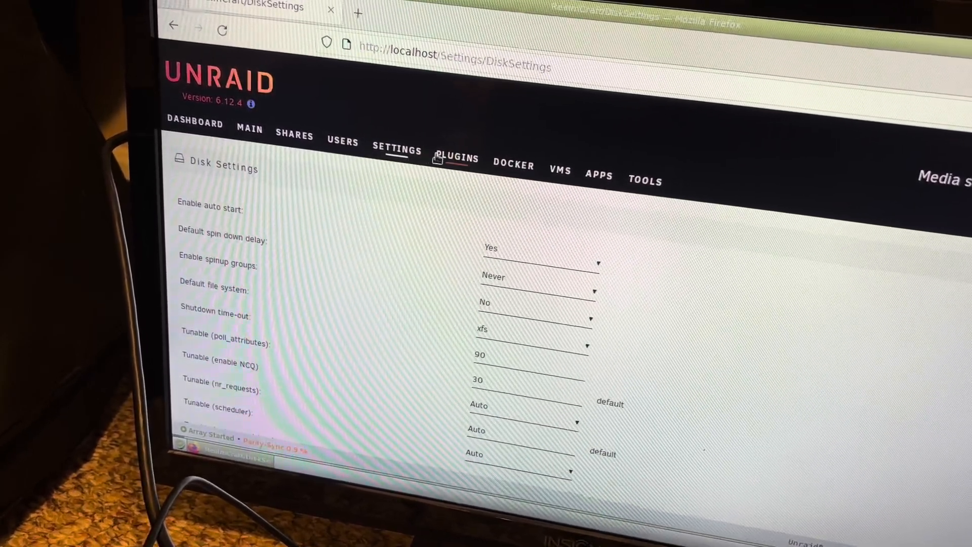
{"action": "left_click", "coordinate": [458, 156]}
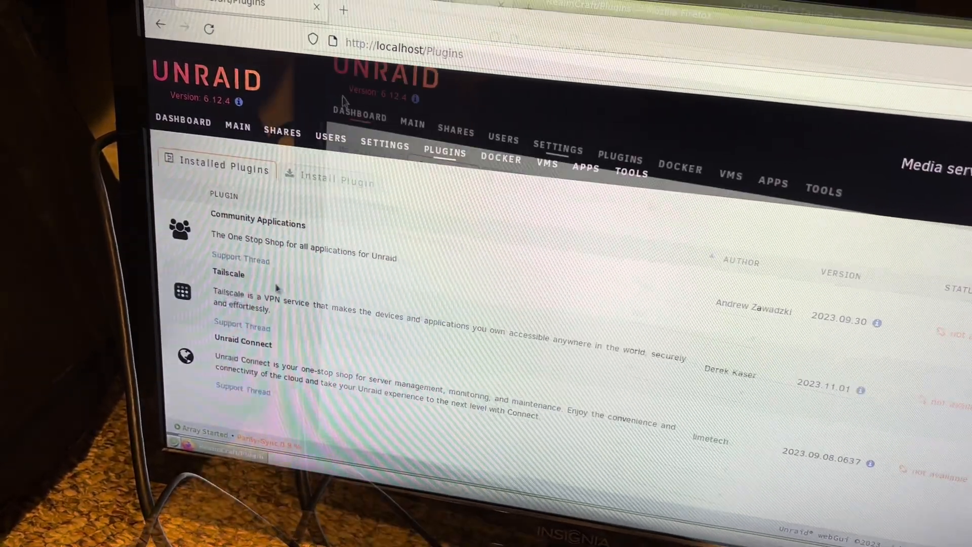
Step: Review the installed plugins list and return to the Settings overview
{"action": "left_click", "coordinate": [555, 133]}
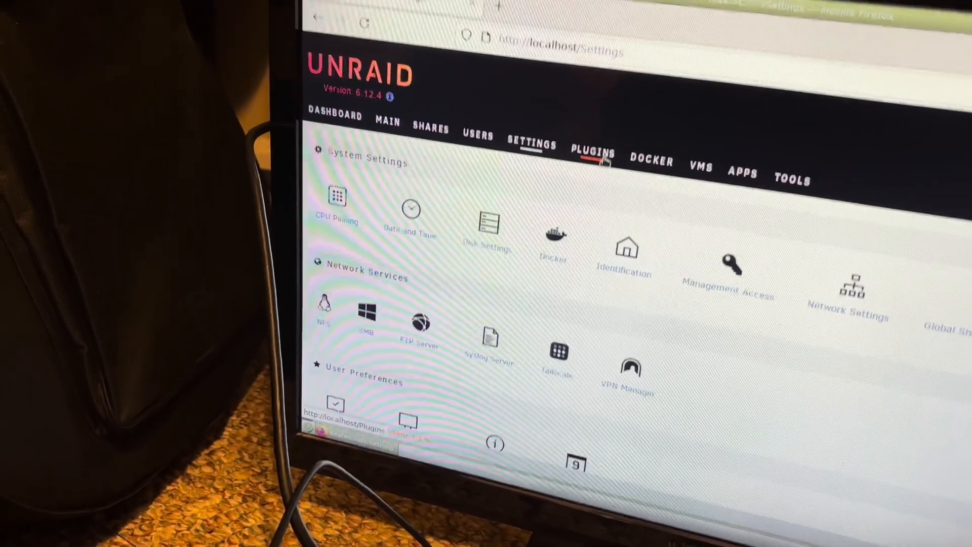
{"action": "left_click", "coordinate": [592, 152]}
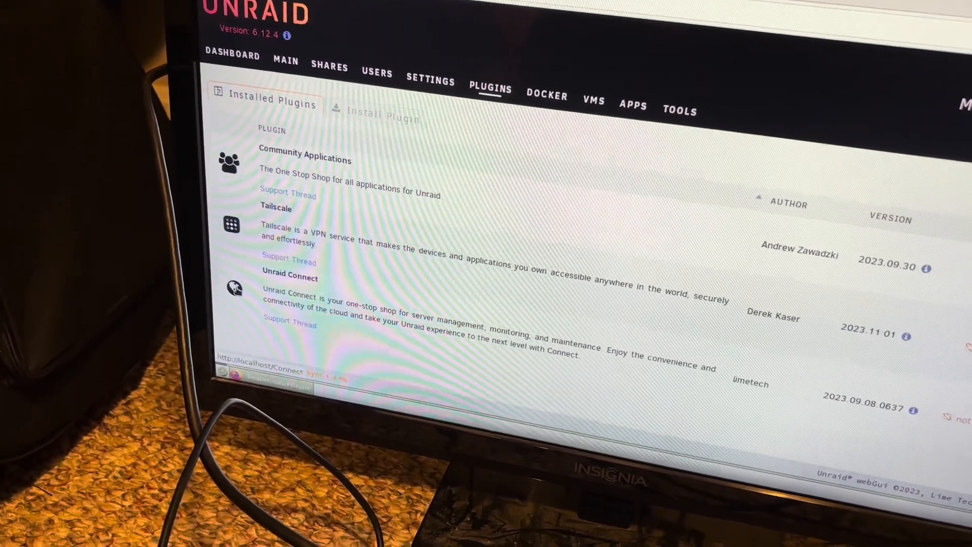
{"action": "left_click", "coordinate": [290, 278]}
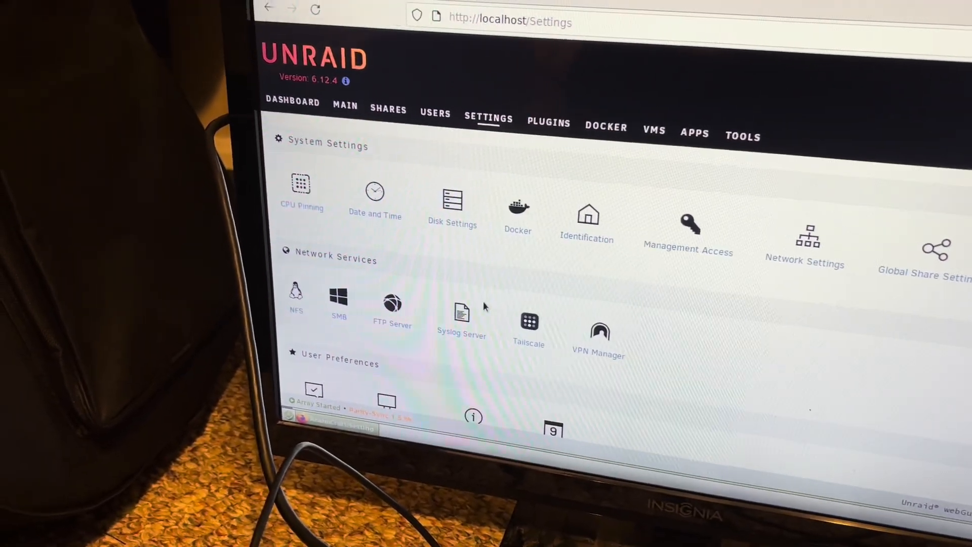
{"action": "scroll", "scroll_direction": "down", "scroll_amount": 3}
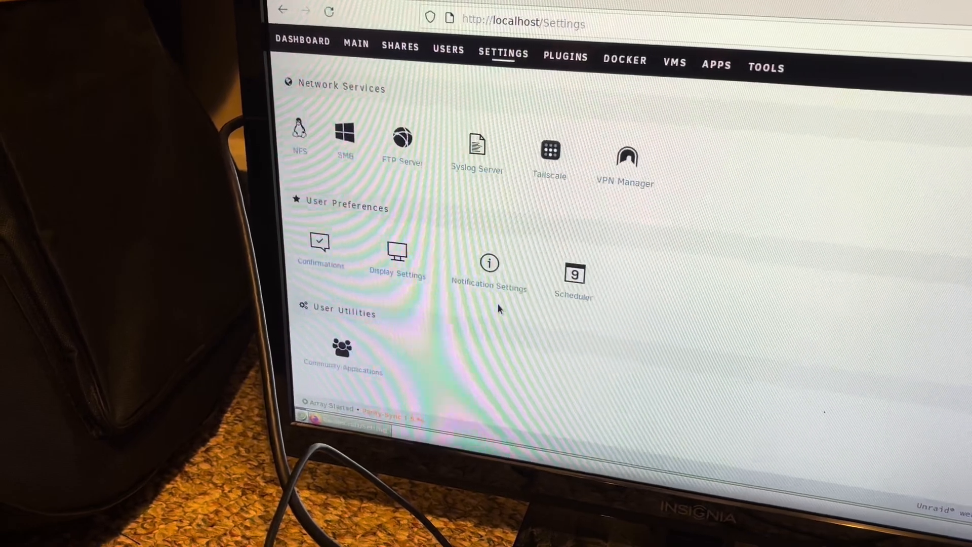
{"action": "scroll", "scroll_direction": "up", "scroll_amount": 3}
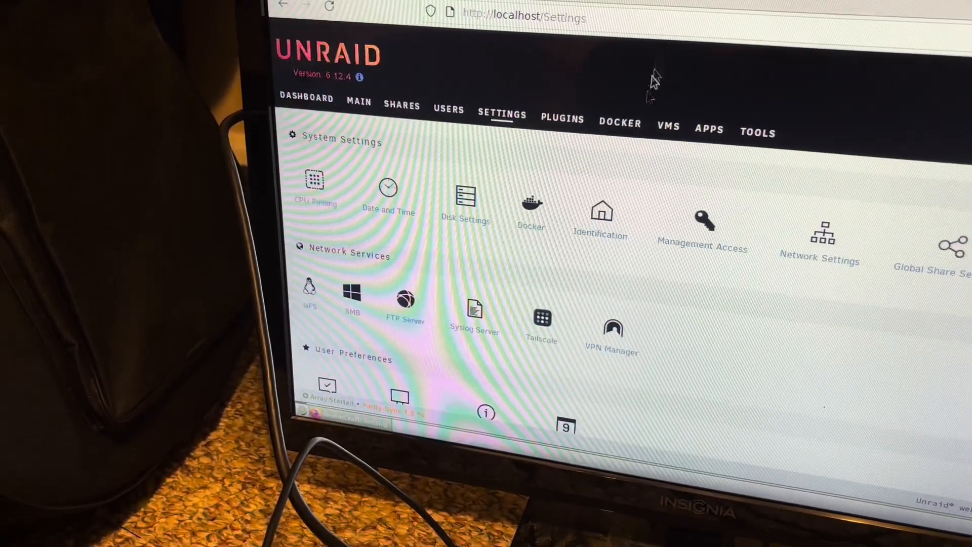
{"action": "left_click", "coordinate": [758, 132]}
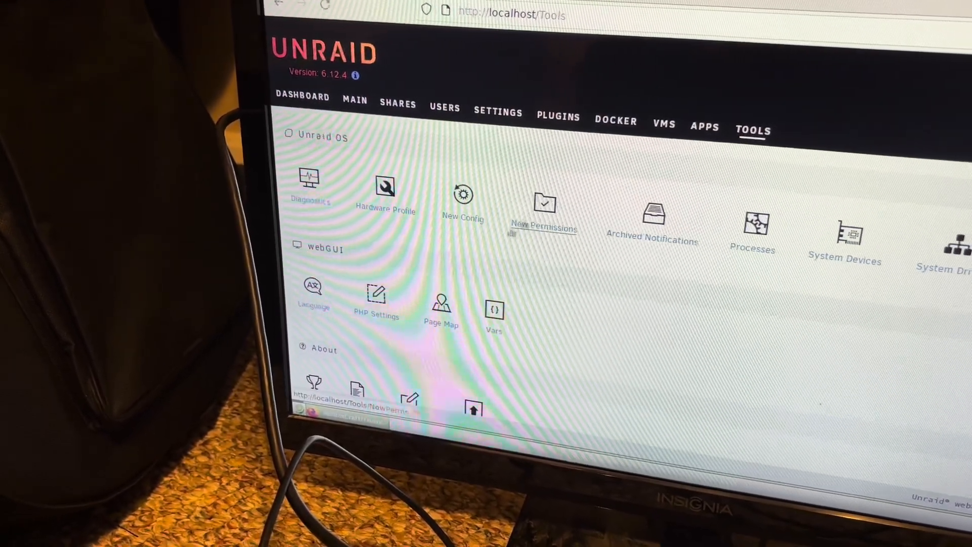
{"action": "scroll", "scroll_direction": "down", "scroll_amount": 3}
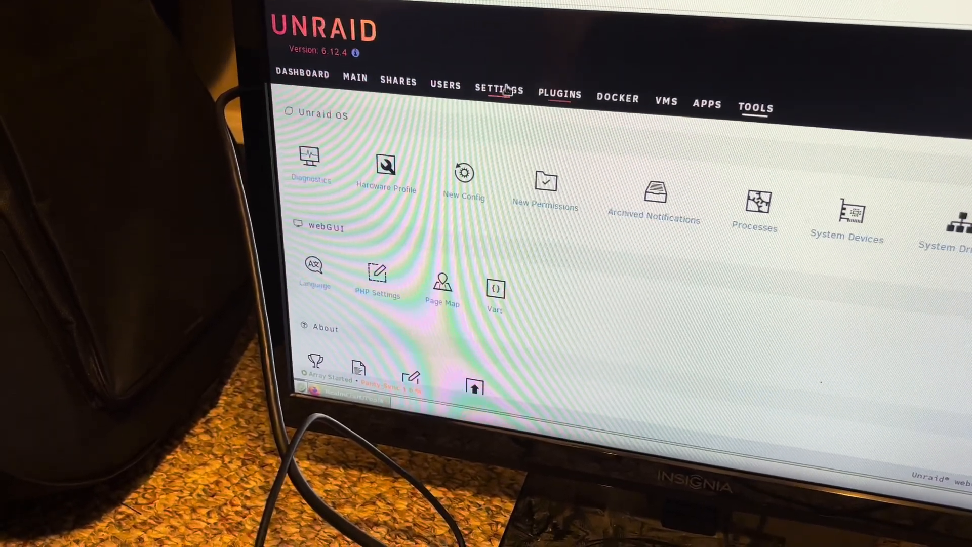
{"action": "left_click", "coordinate": [498, 90]}
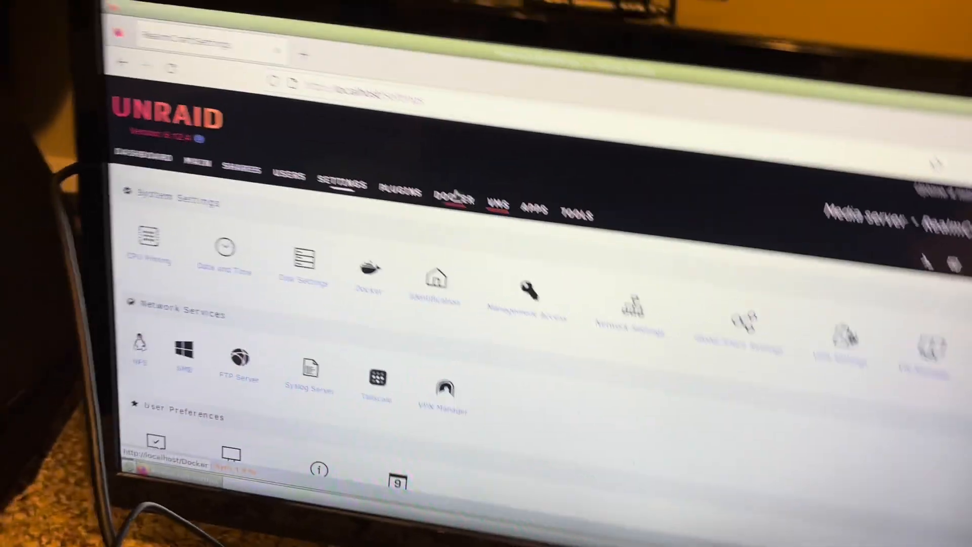
Step: Show the Main page with both 1 TB drives, the flash device and Parity-Sync progress
{"action": "left_click", "coordinate": [431, 132]}
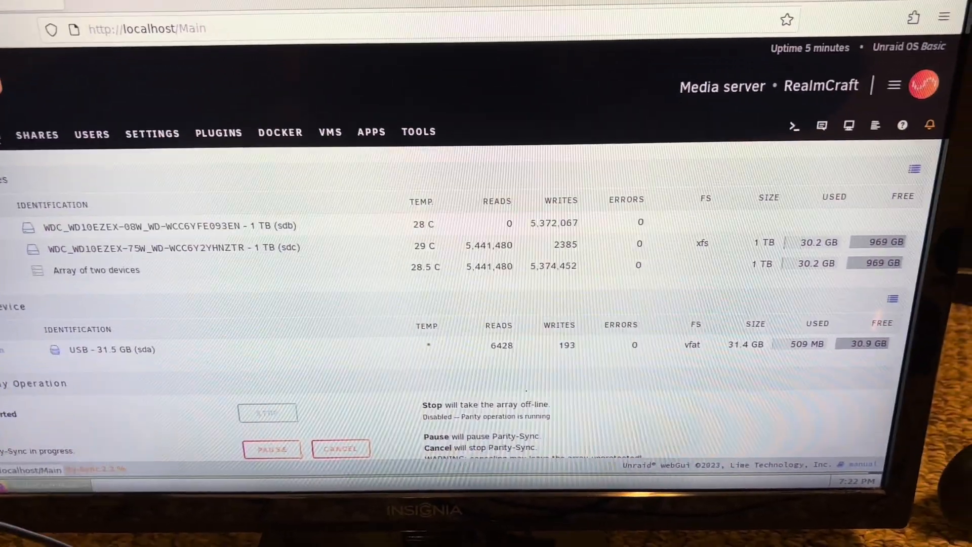
Step: Show the Dashboard with the started Minecraft Bedrock container and the four shares
{"action": "scroll", "scroll_direction": "up", "scroll_amount": 3}
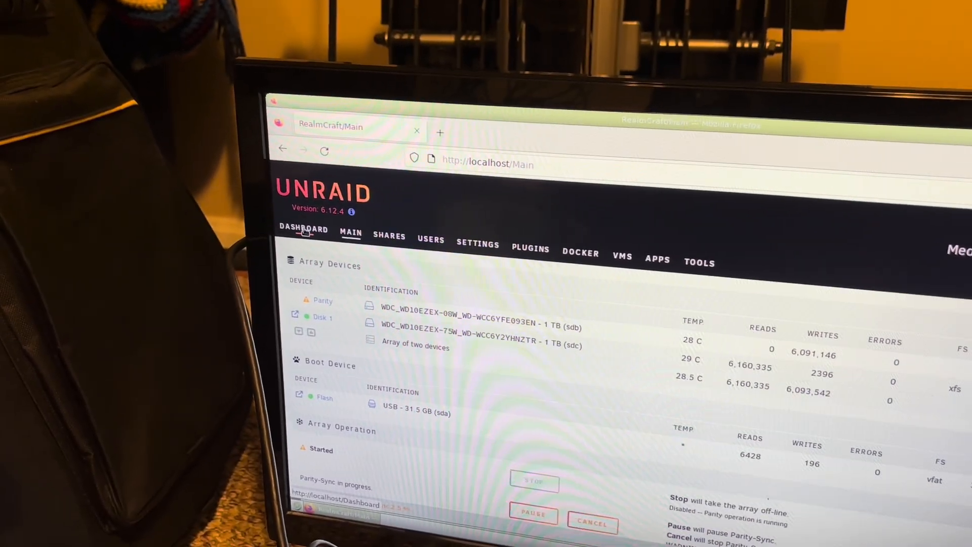
{"action": "left_click", "coordinate": [303, 230]}
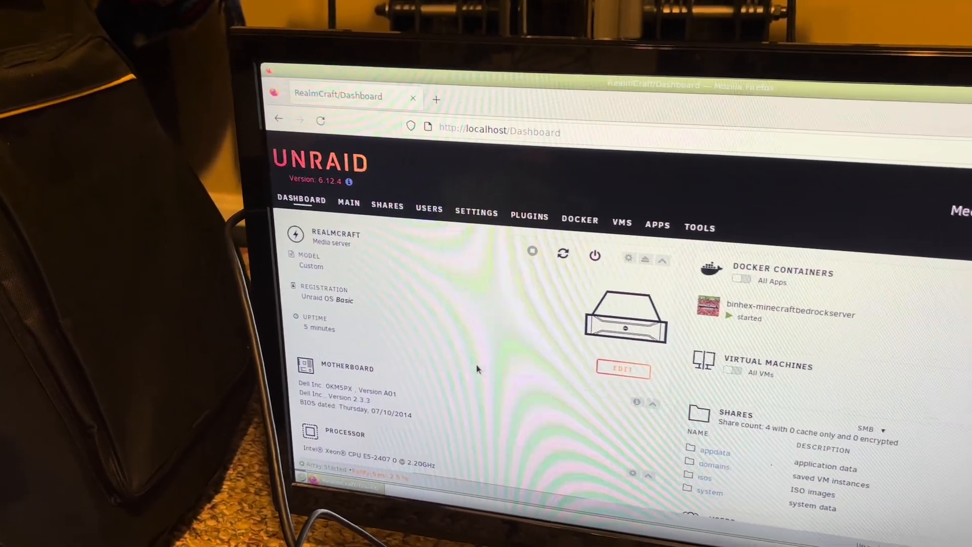